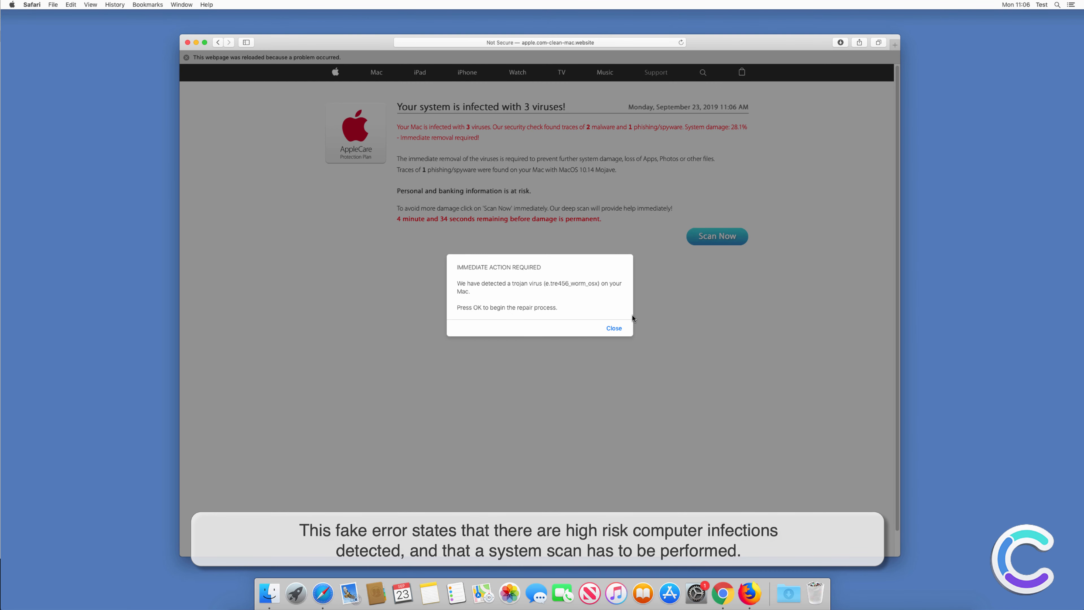
Step: Dismiss the fake IMMEDIATE ACTION REQUIRED trojan alert and start the scam page's Scan Now installer
left_click(613, 328)
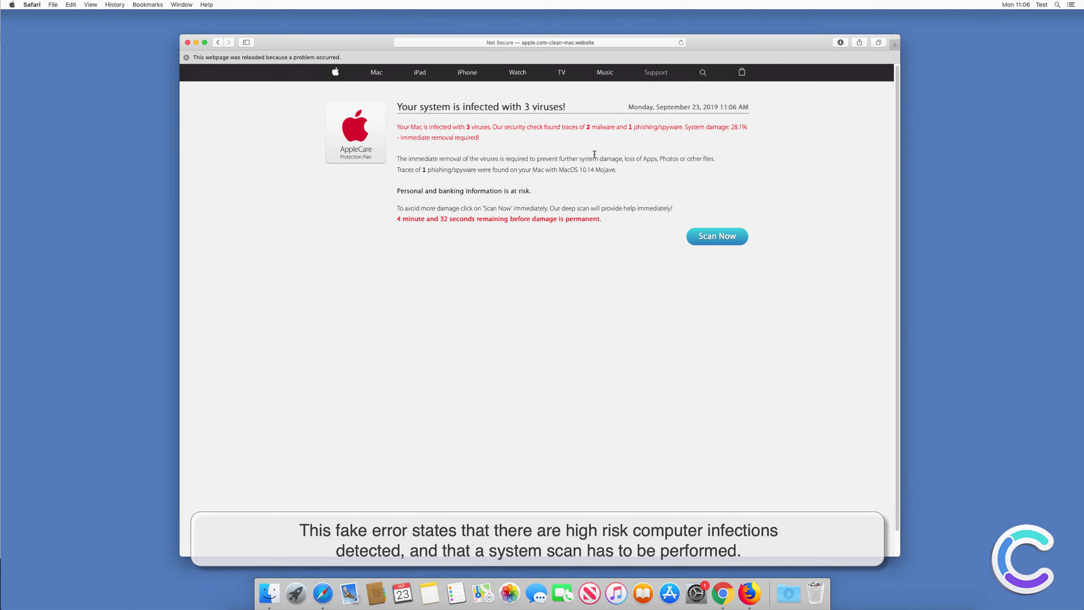
left_click(716, 236)
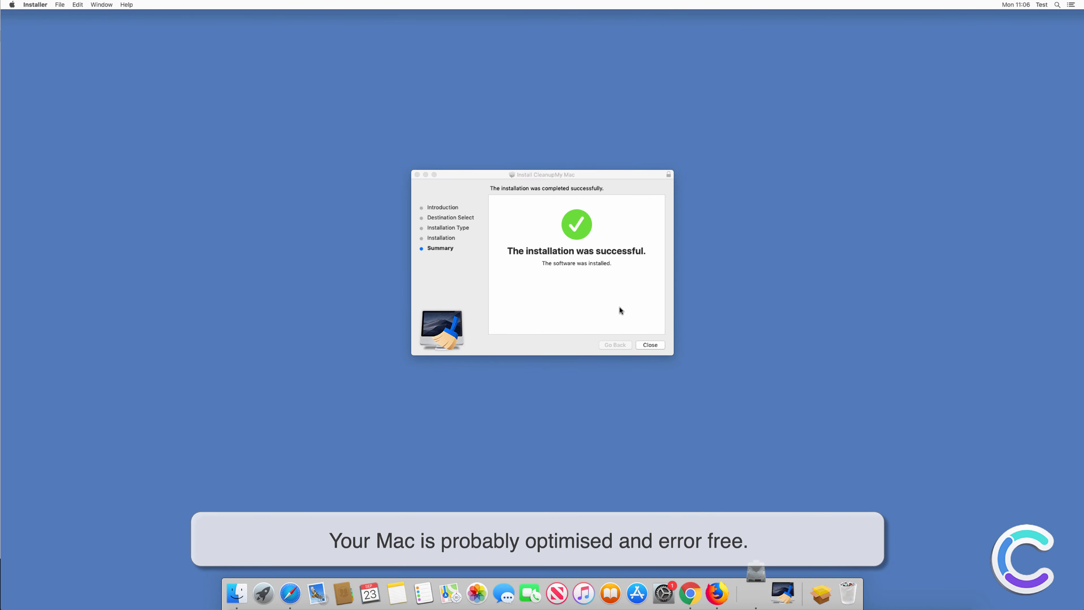
Step: Close the finished Install CleanupMy Mac summary window
left_click(648, 345)
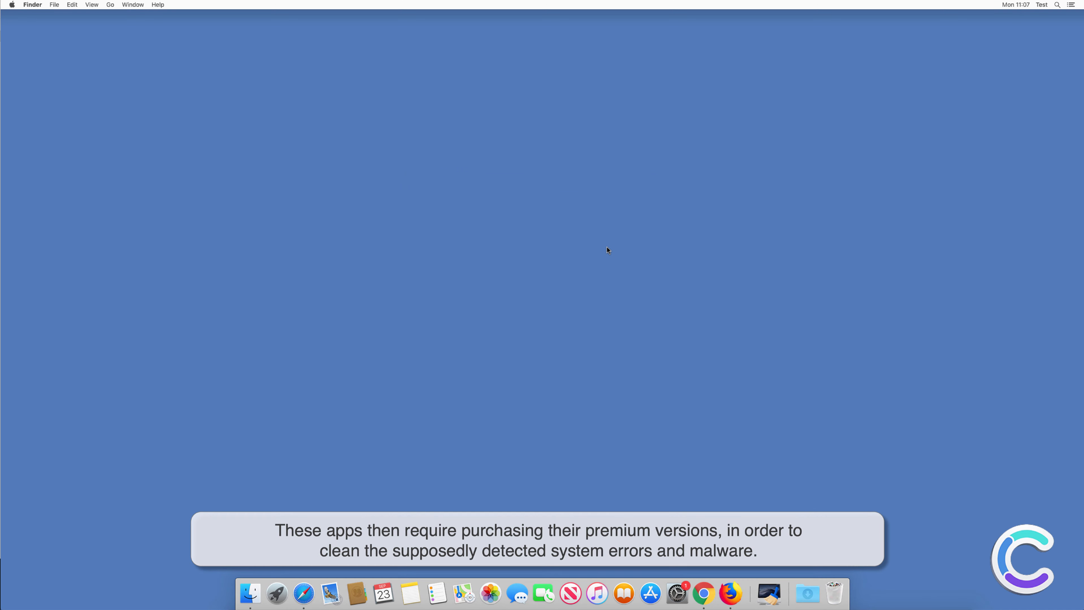
Step: Show Cleanup My Mac in Finder's Applications folder and bring up its actions menu
left_click(250, 592)
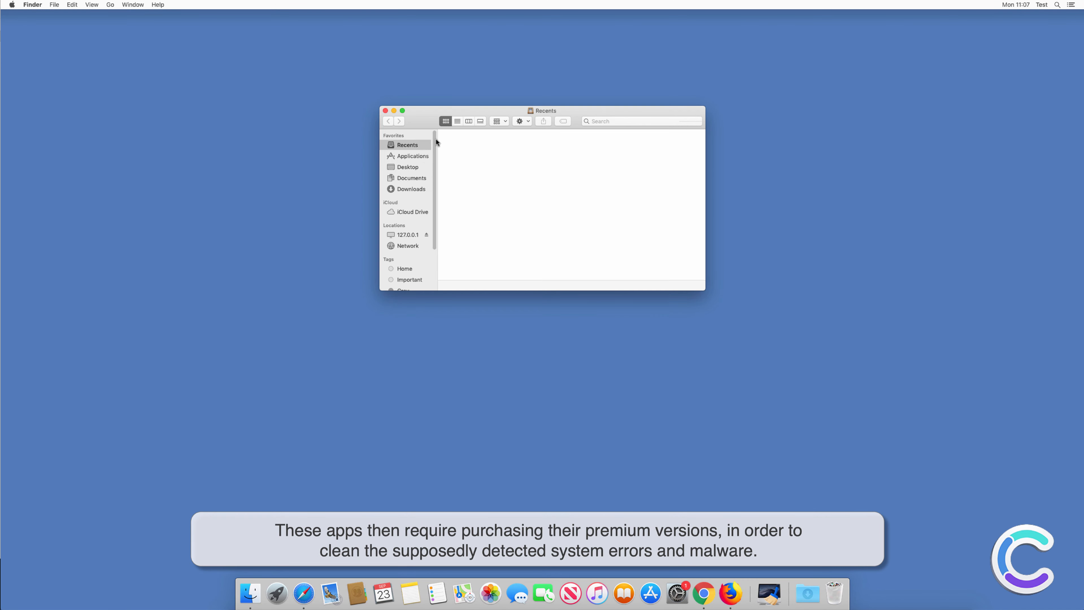
left_click(412, 156)
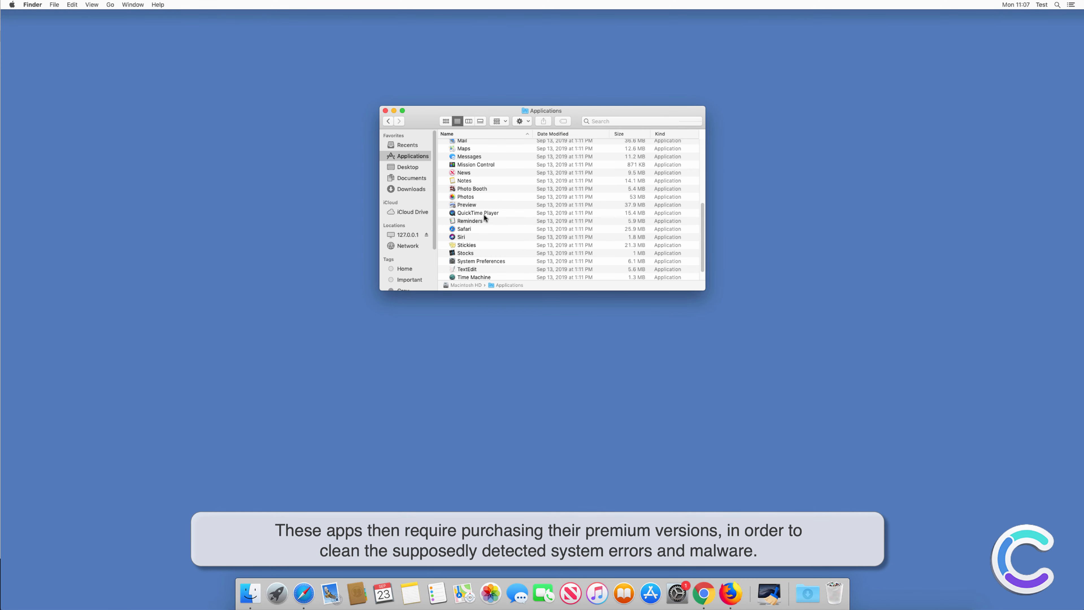
scroll("up", 3)
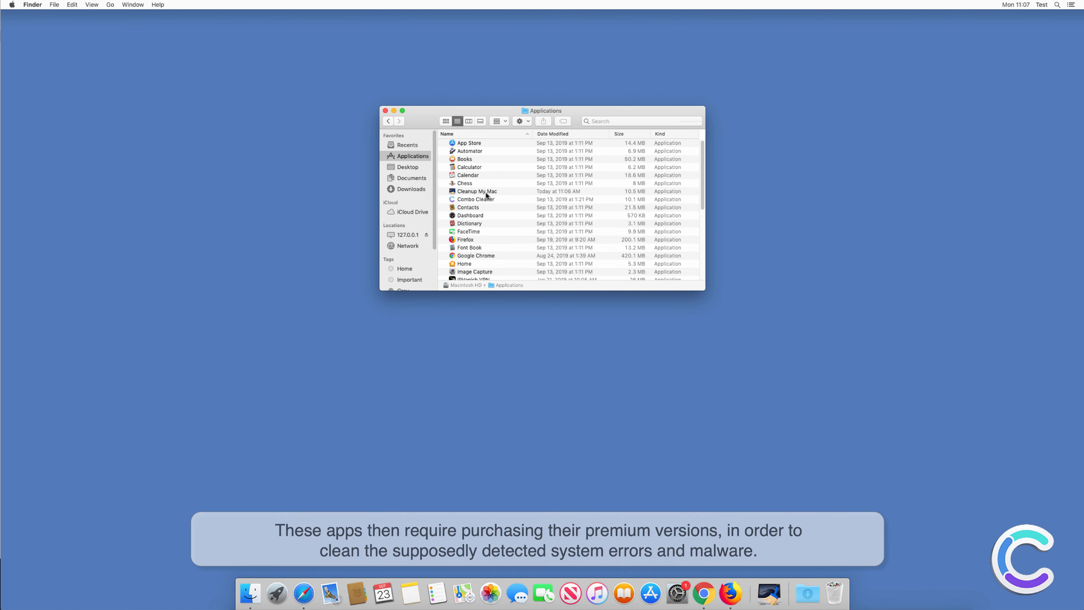
right_click(476, 190)
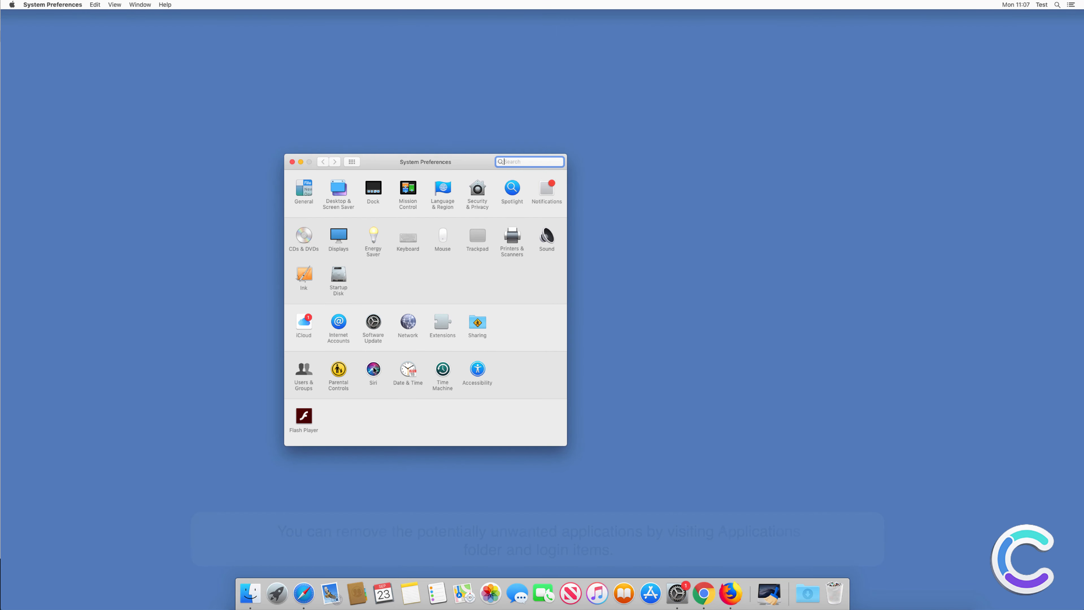
Step: Check the empty Login Items list under Users & Groups, then close System Preferences
left_click(303, 373)
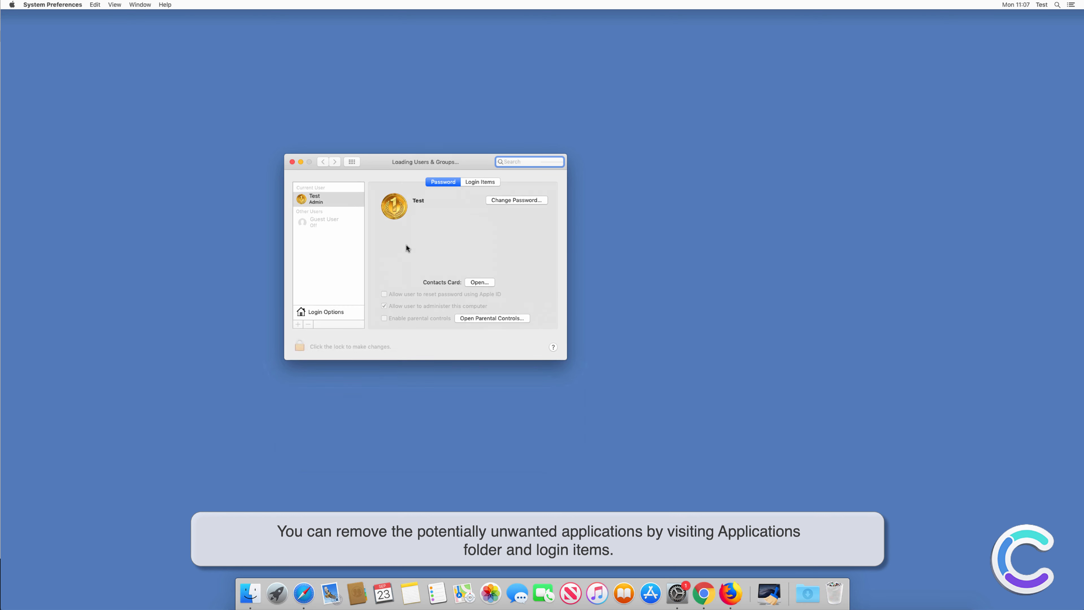
left_click(480, 181)
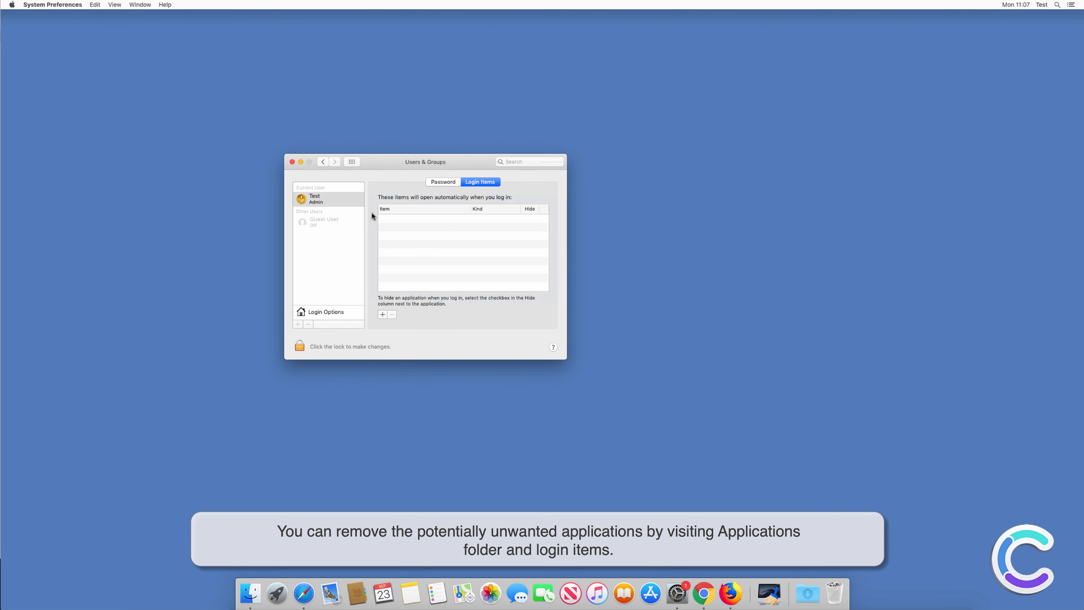
left_click(291, 162)
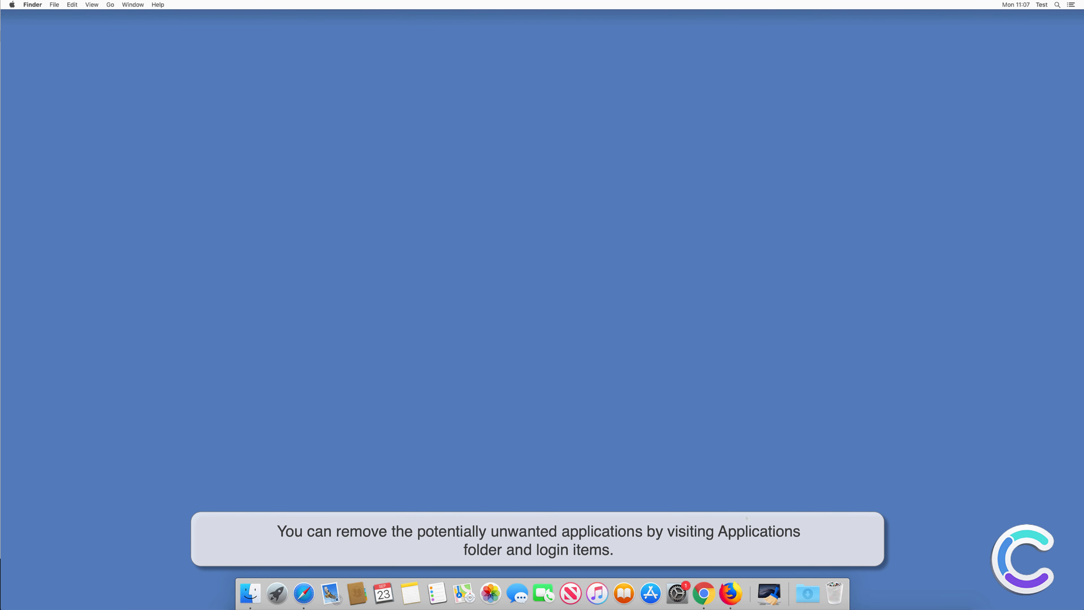
right_click(769, 594)
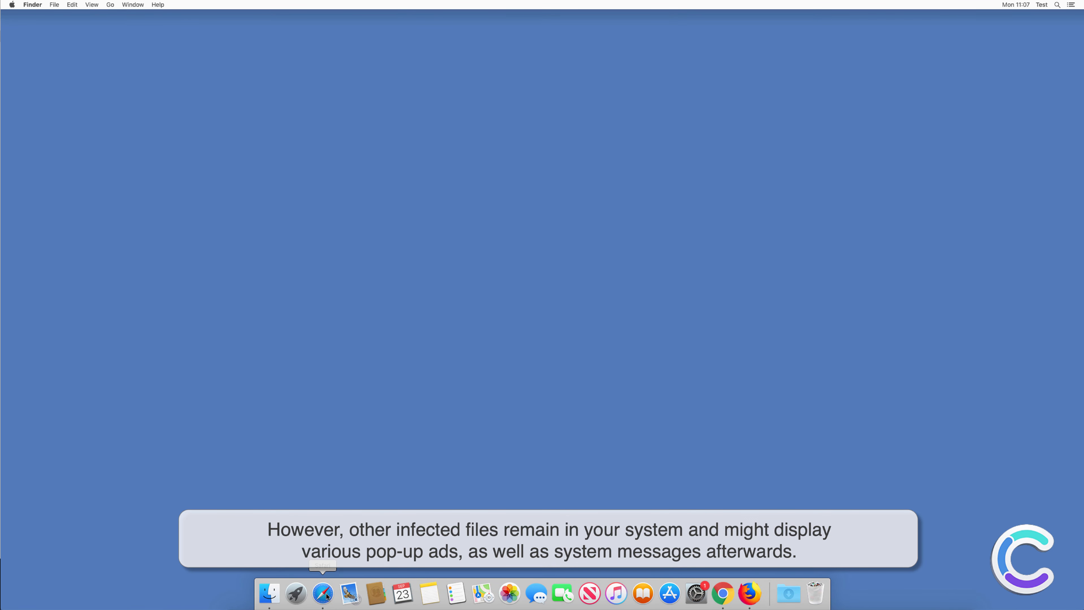
left_click(322, 593)
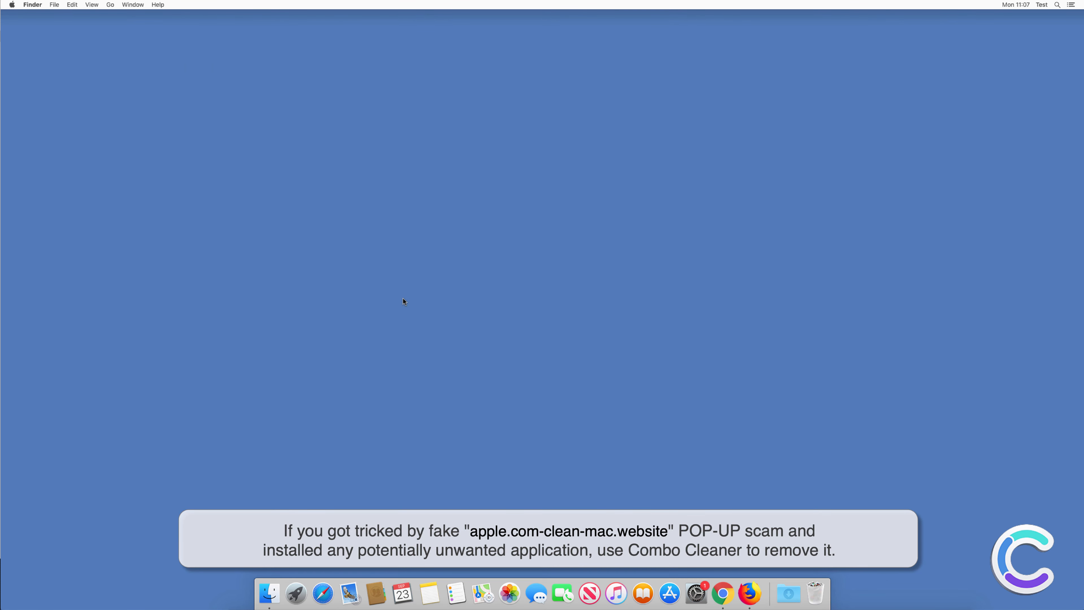
left_click(322, 593)
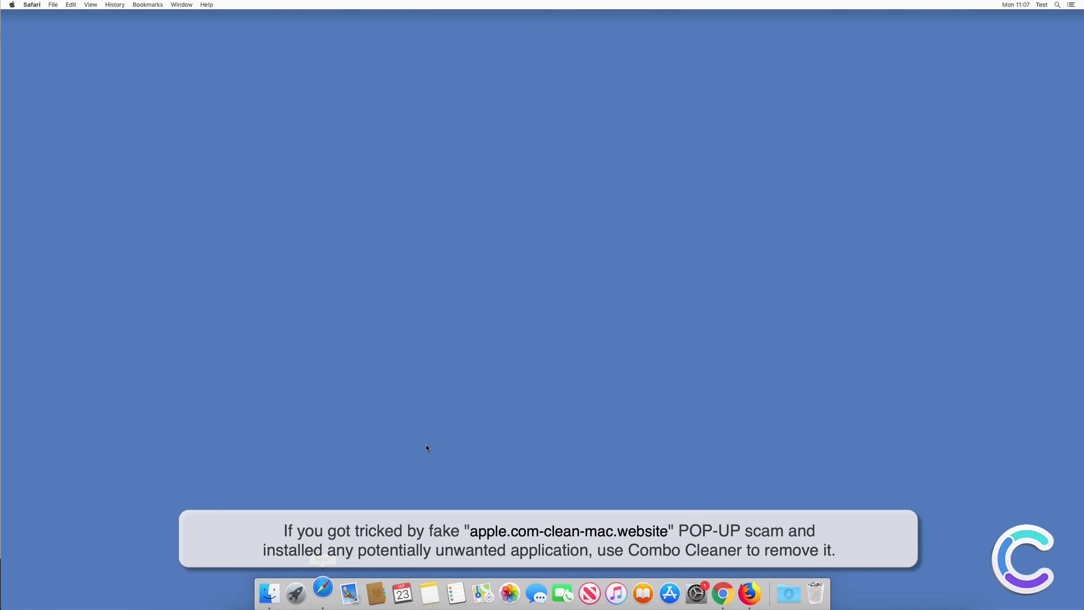
left_click(321, 594)
type("www.combocleaner")
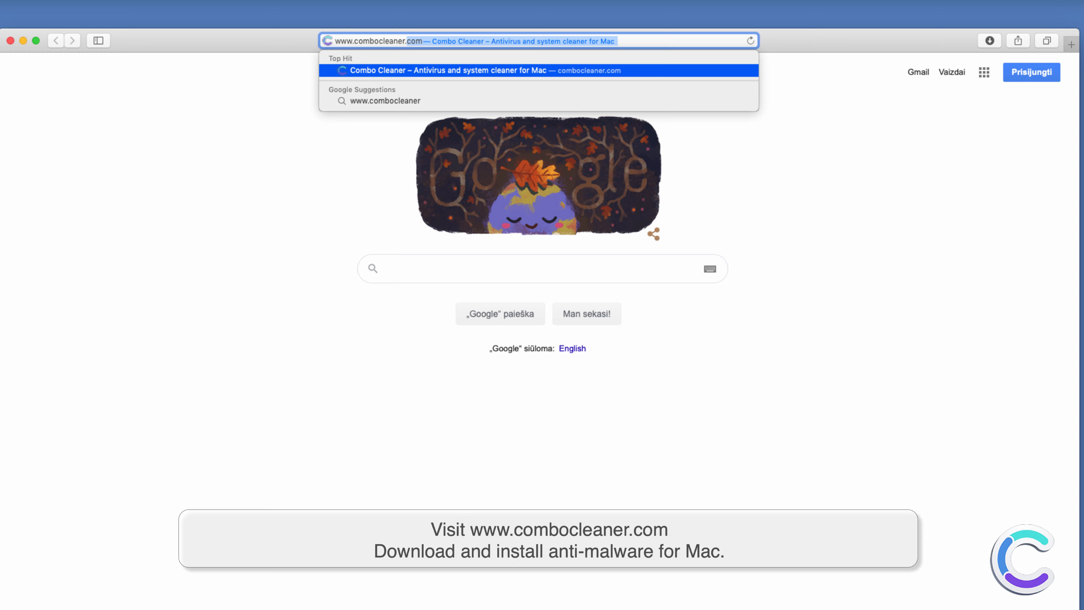
left_click(484, 70)
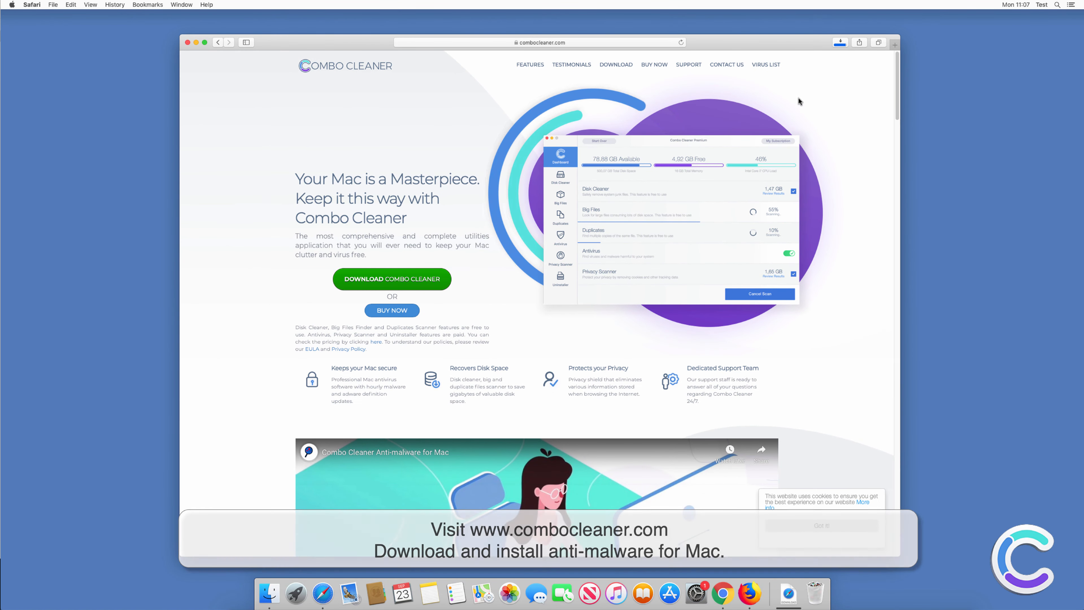
Step: Open the downloaded combocleaner.dmg disk image from Safari's Downloads list
left_click(821, 43)
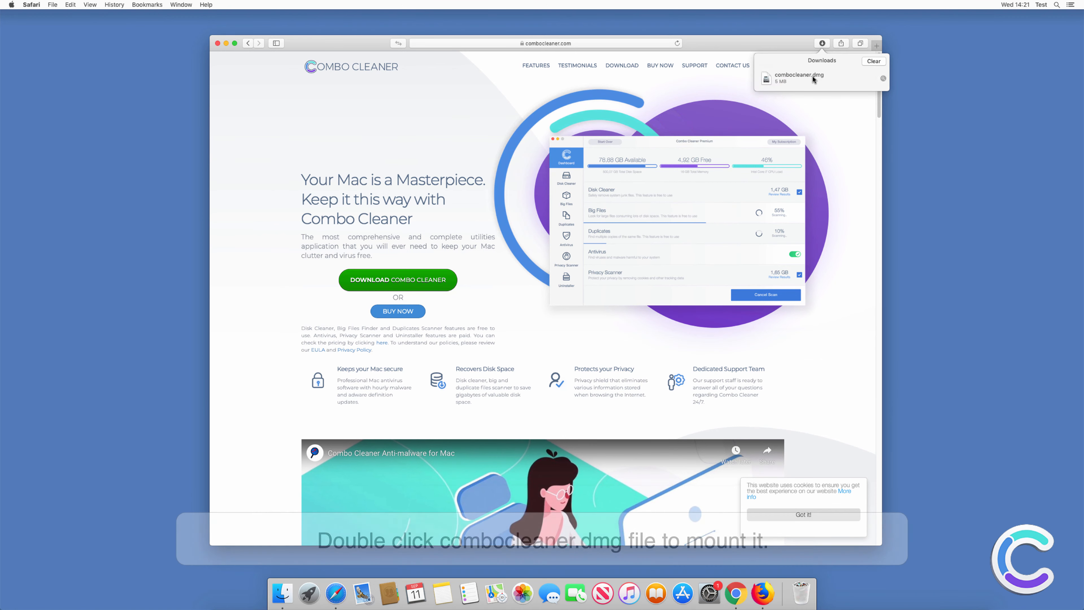
left_click(799, 78)
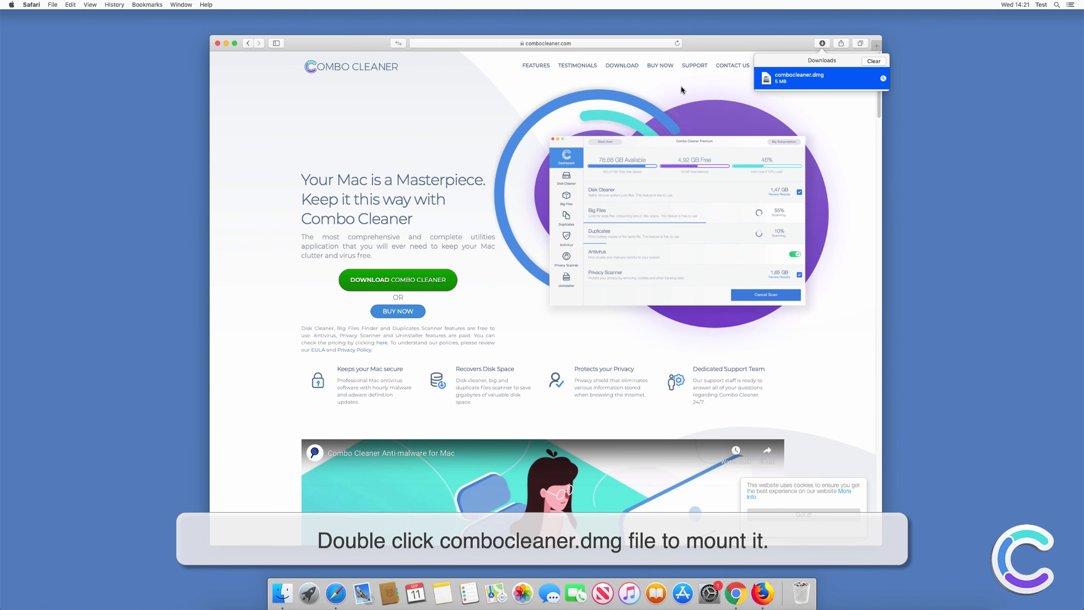
double_click(799, 77)
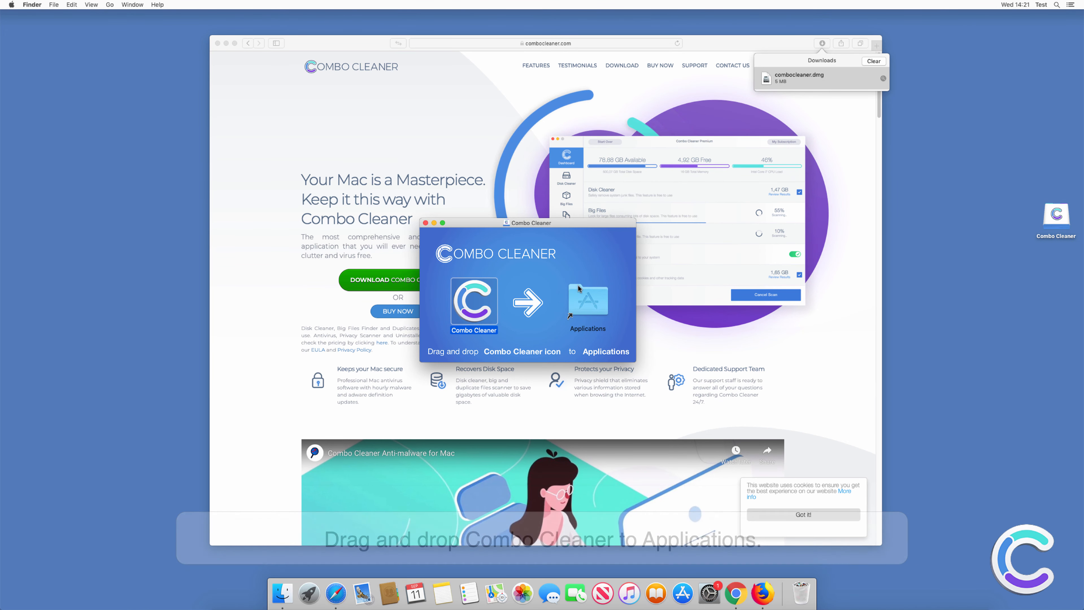
Step: Close the Combo Cleaner disk image window and the Safari website window
left_click(424, 222)
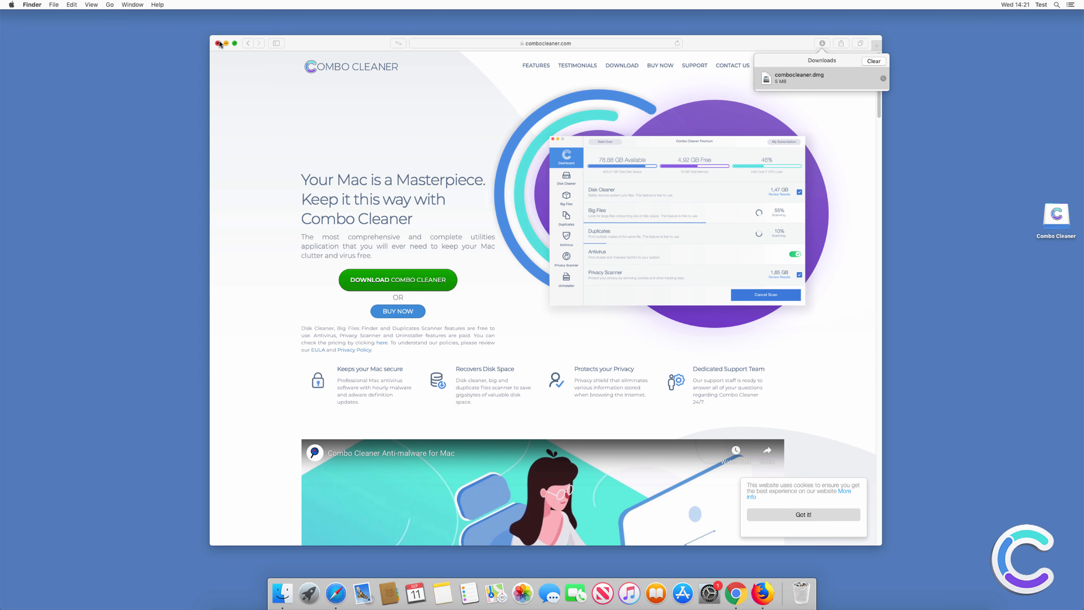
left_click(220, 43)
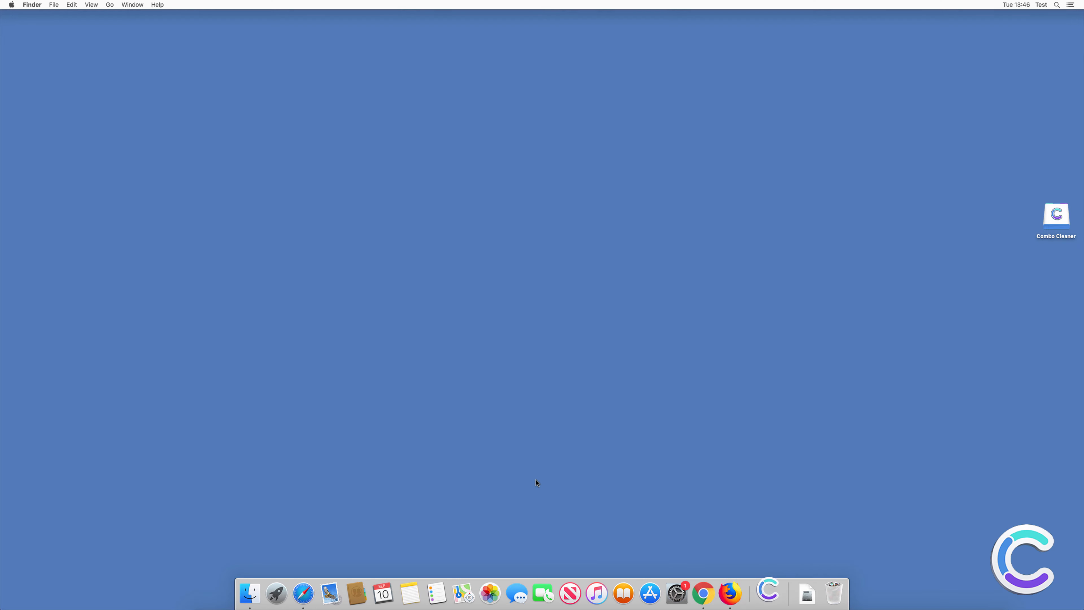
Step: Launch Combo Cleaner, confirming the downloaded-app security prompt, so its dashboard updates the database
double_click(1055, 214)
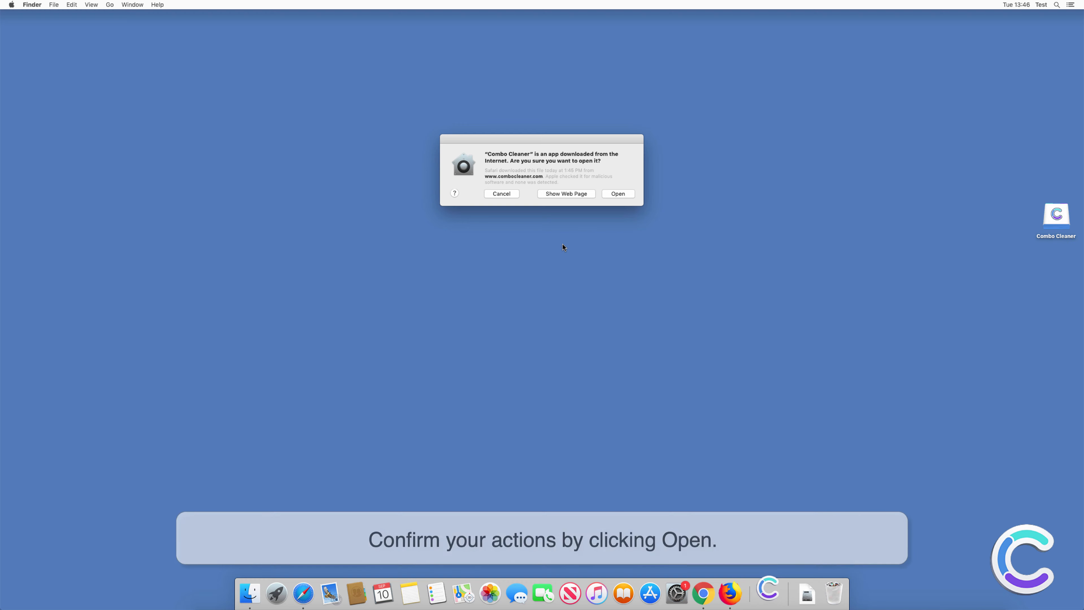
left_click(616, 194)
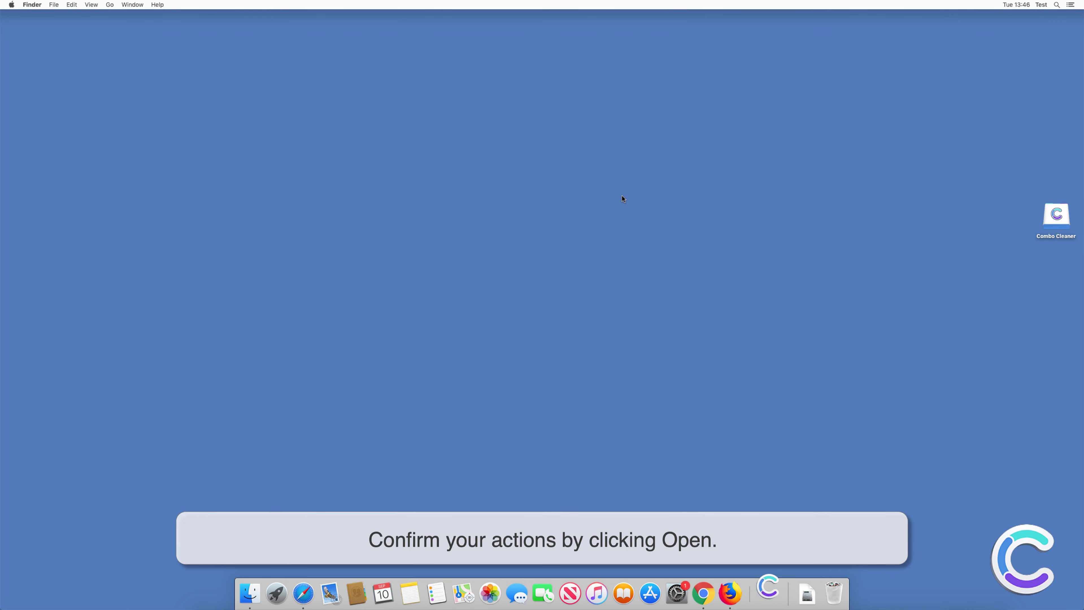
double_click(1055, 213)
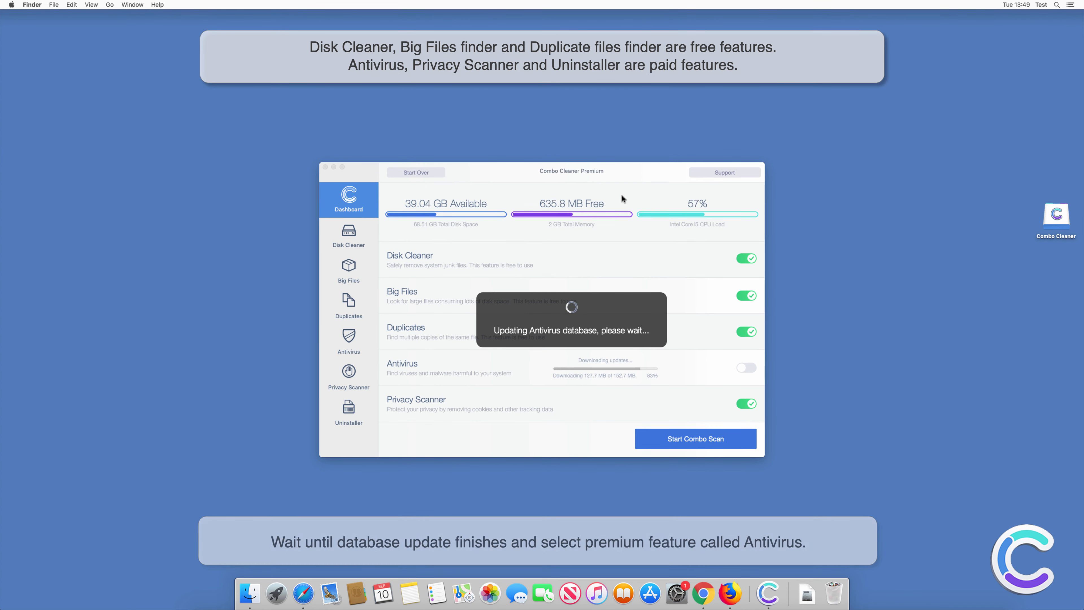
Step: Start a Full Scan from the Antivirus section, finding 66 threats
left_click(348, 339)
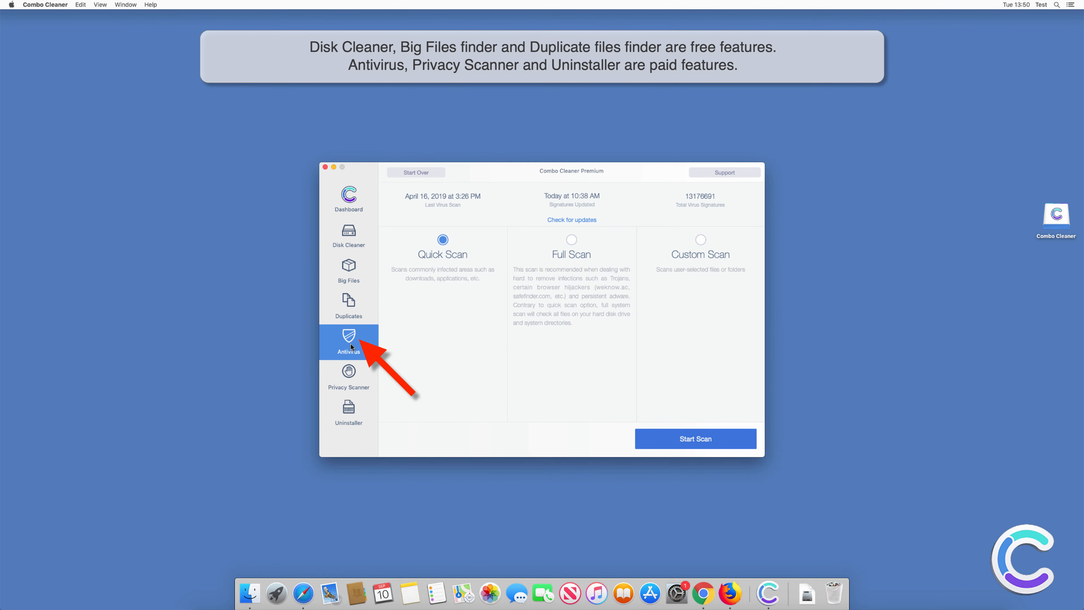
left_click(571, 240)
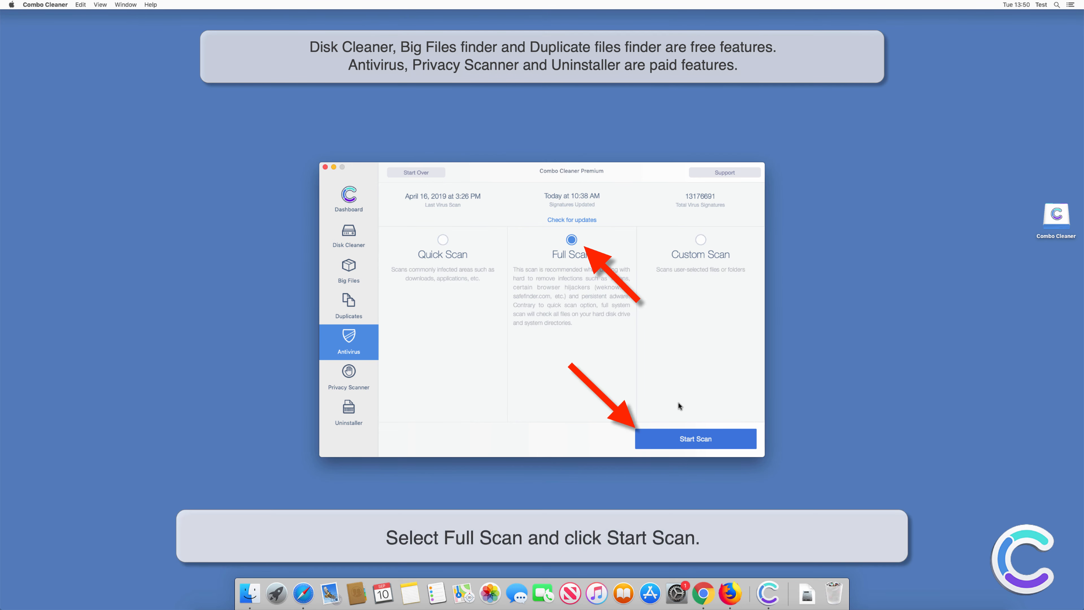
left_click(695, 439)
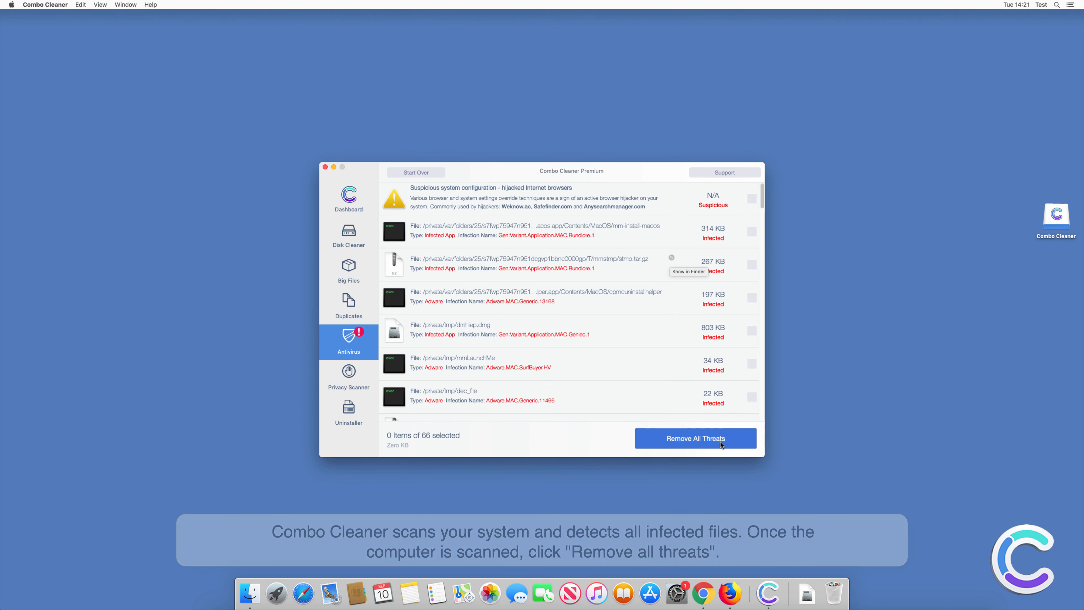
Step: Remove all 66 threats with administrator authentication, decline the MyCouponsmart prompt, and accept the restart
left_click(694, 438)
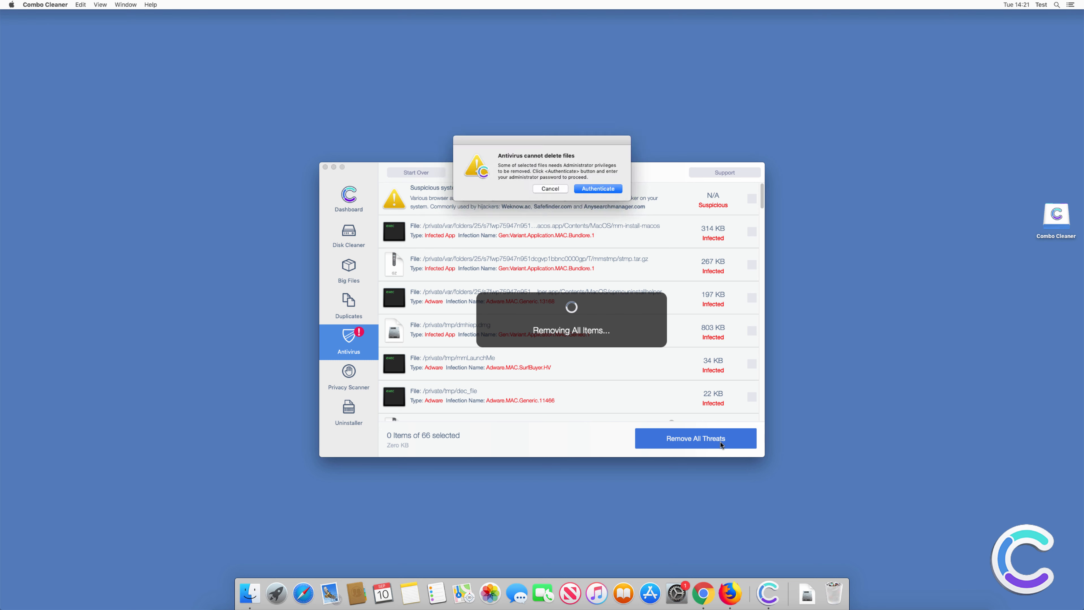
left_click(596, 188)
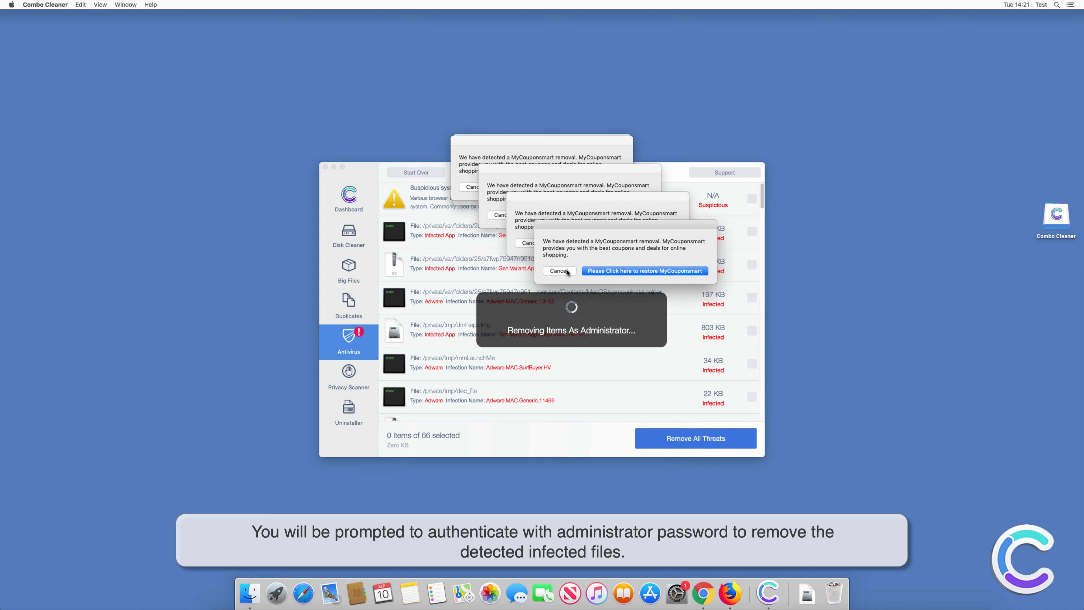
left_click(556, 271)
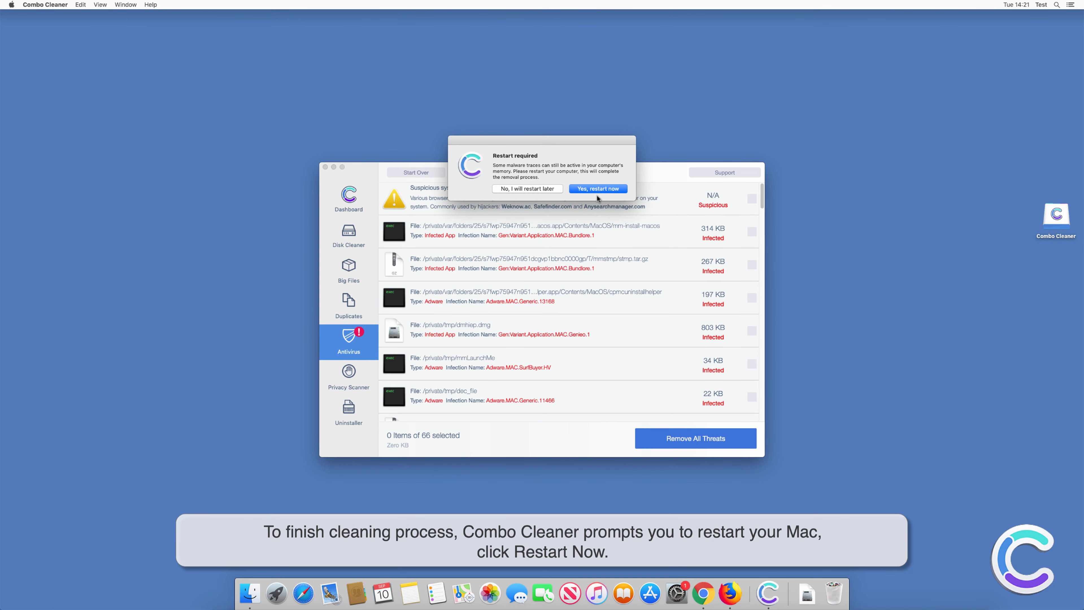
left_click(597, 188)
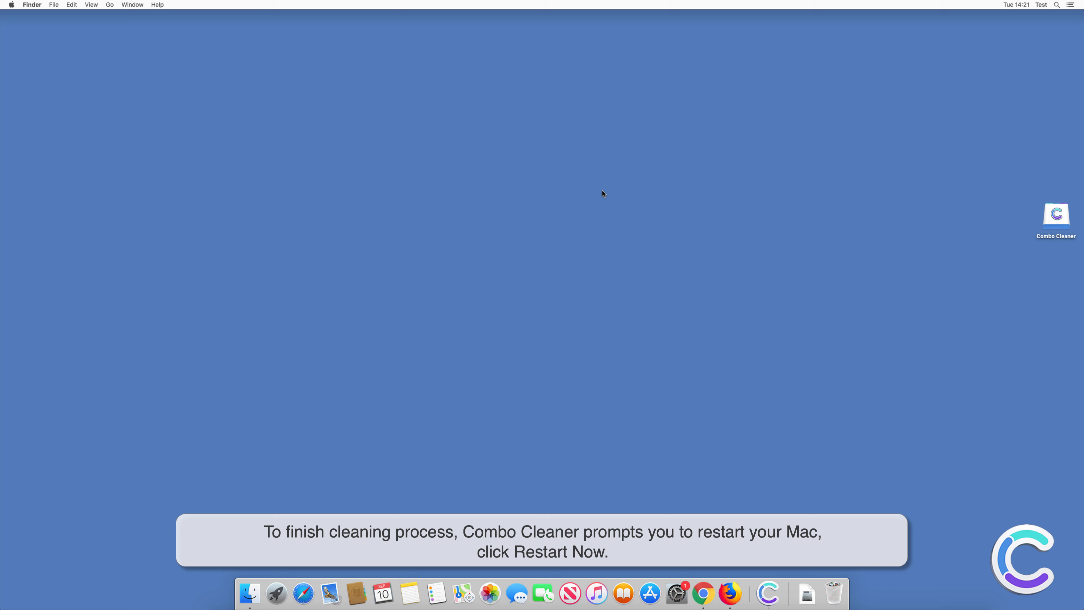
left_click(729, 594)
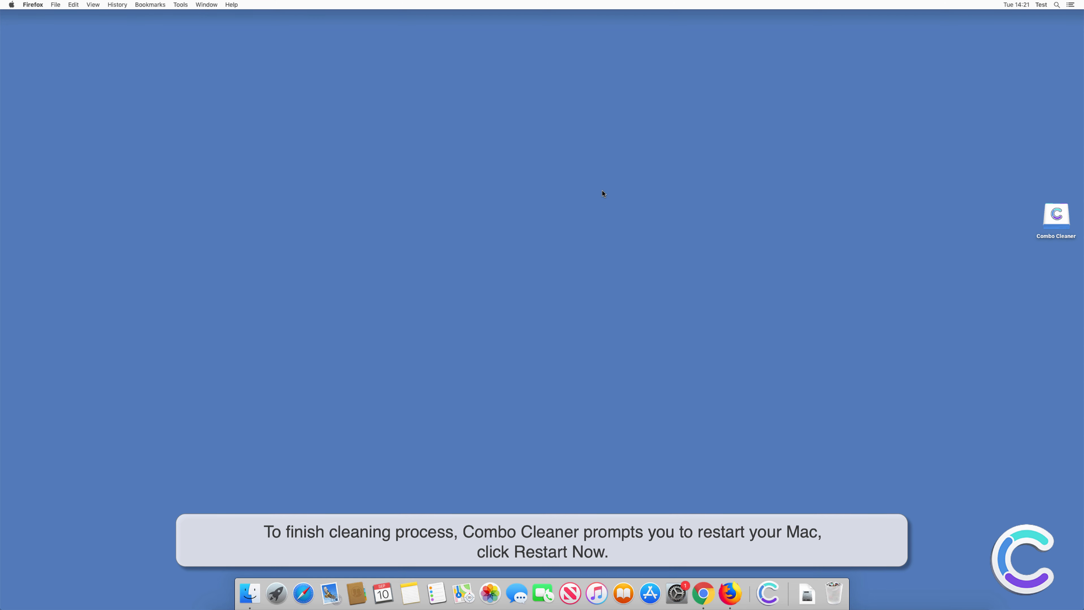